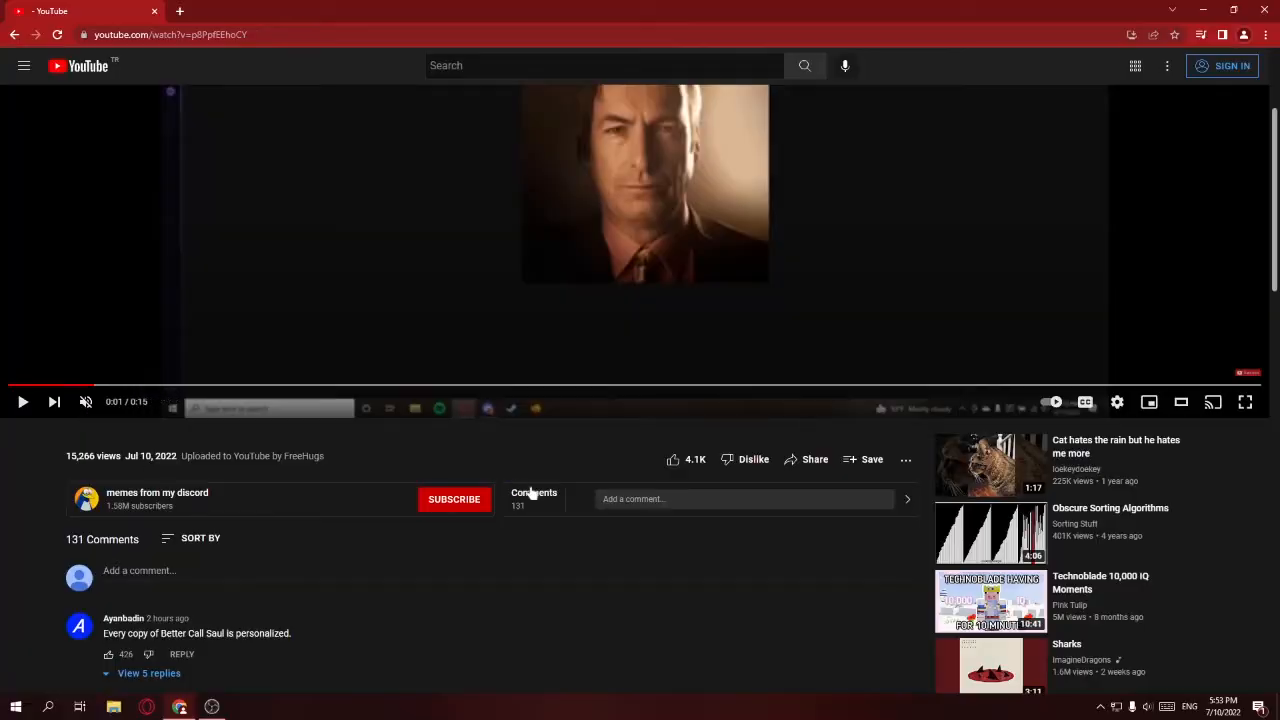
- Open the 'Comments 131' side panel beside the YouTube video
left_click(533, 499)
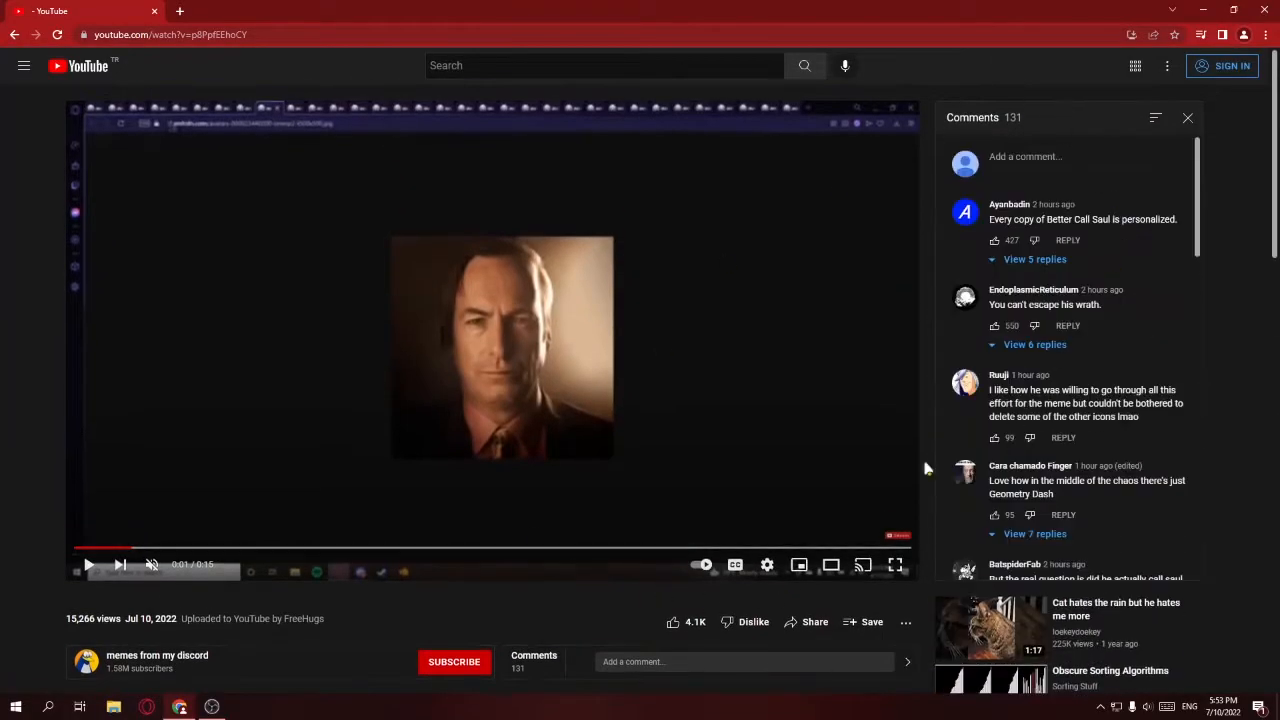
mouse_move(1128, 278)
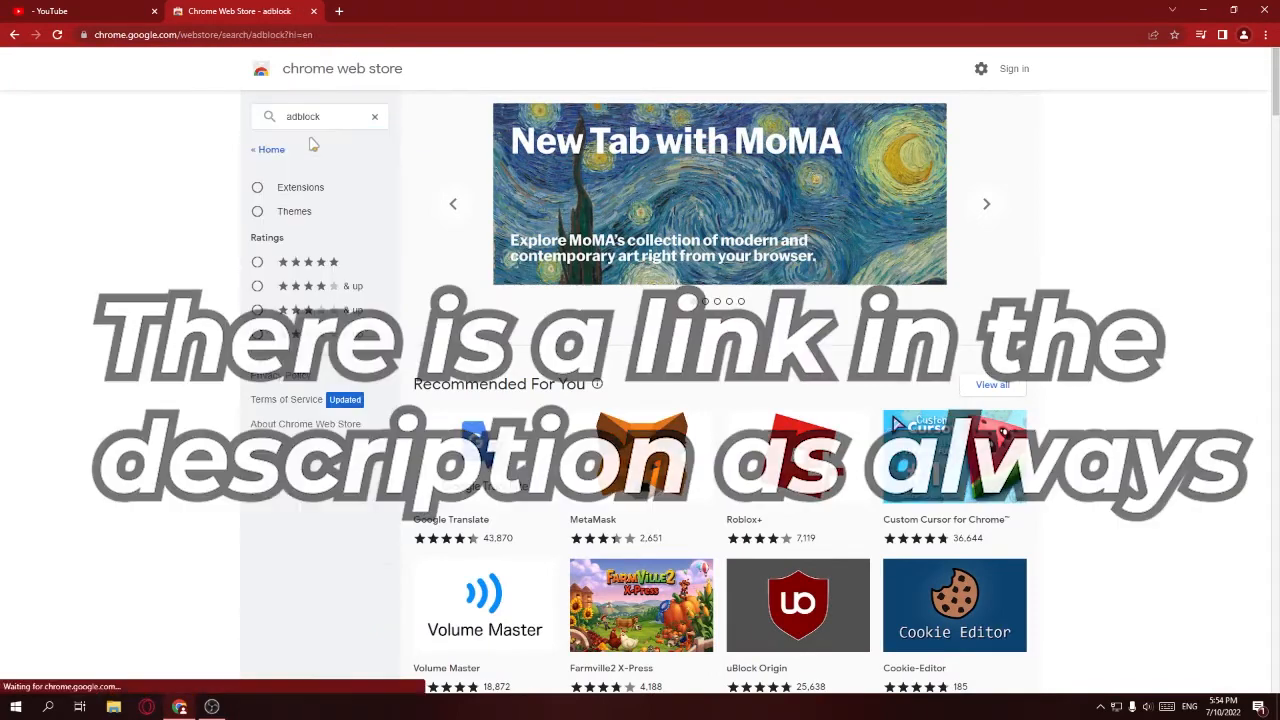
- Find 'AdBlock — best ad blocker' in the Chrome Web Store and add it to Chrome
left_click(257, 187)
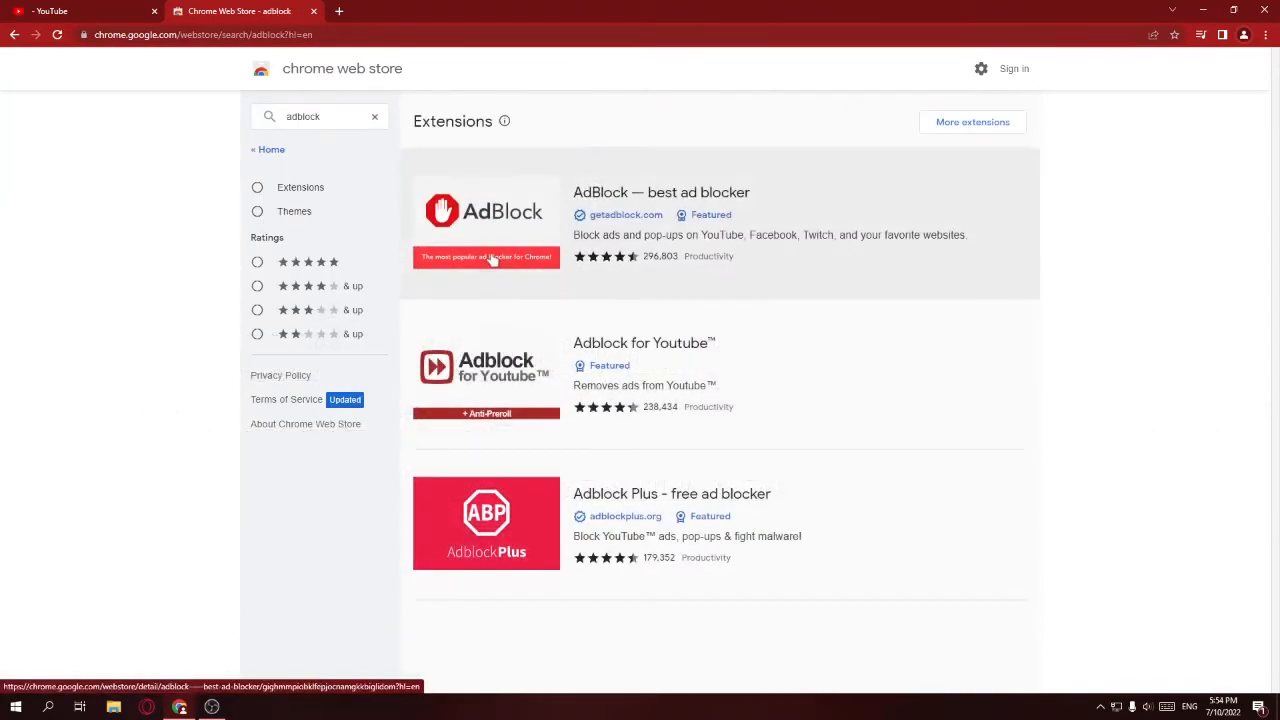
left_click(486, 210)
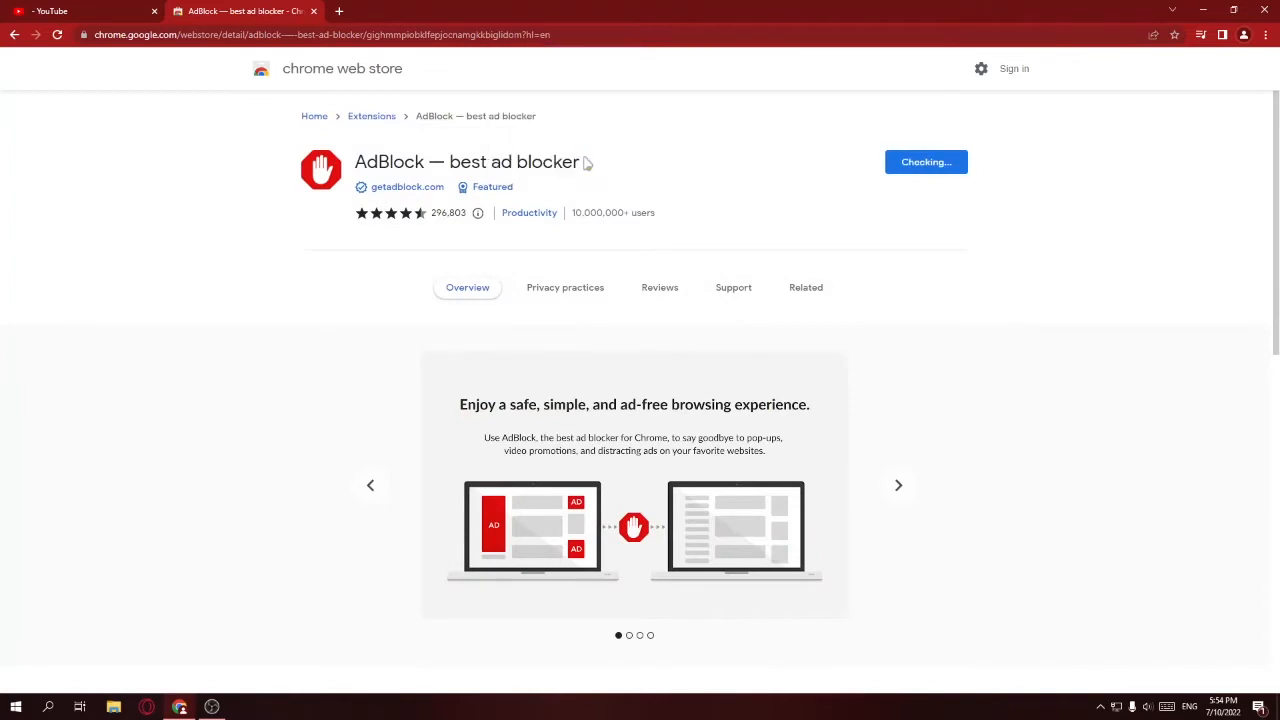
left_click(75, 11)
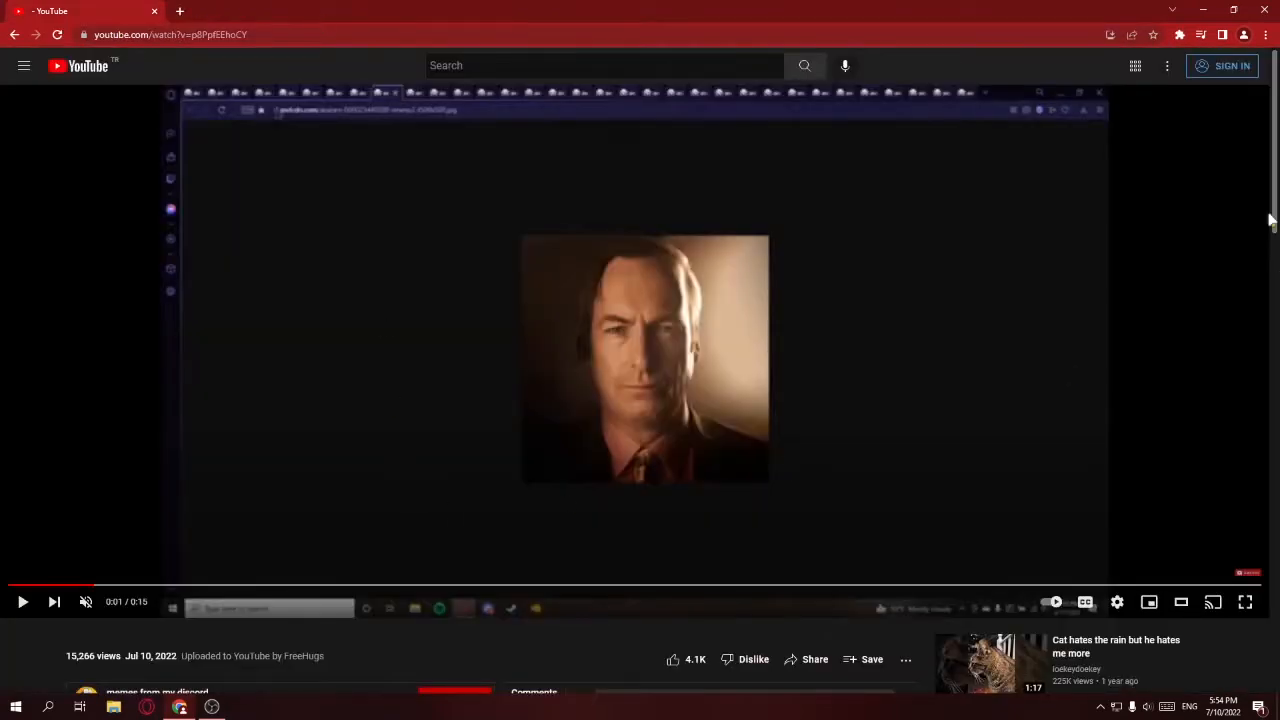
- Save the custom AdBlock filter youtube.com##[id="comment-teaser"]
left_click(1181, 34)
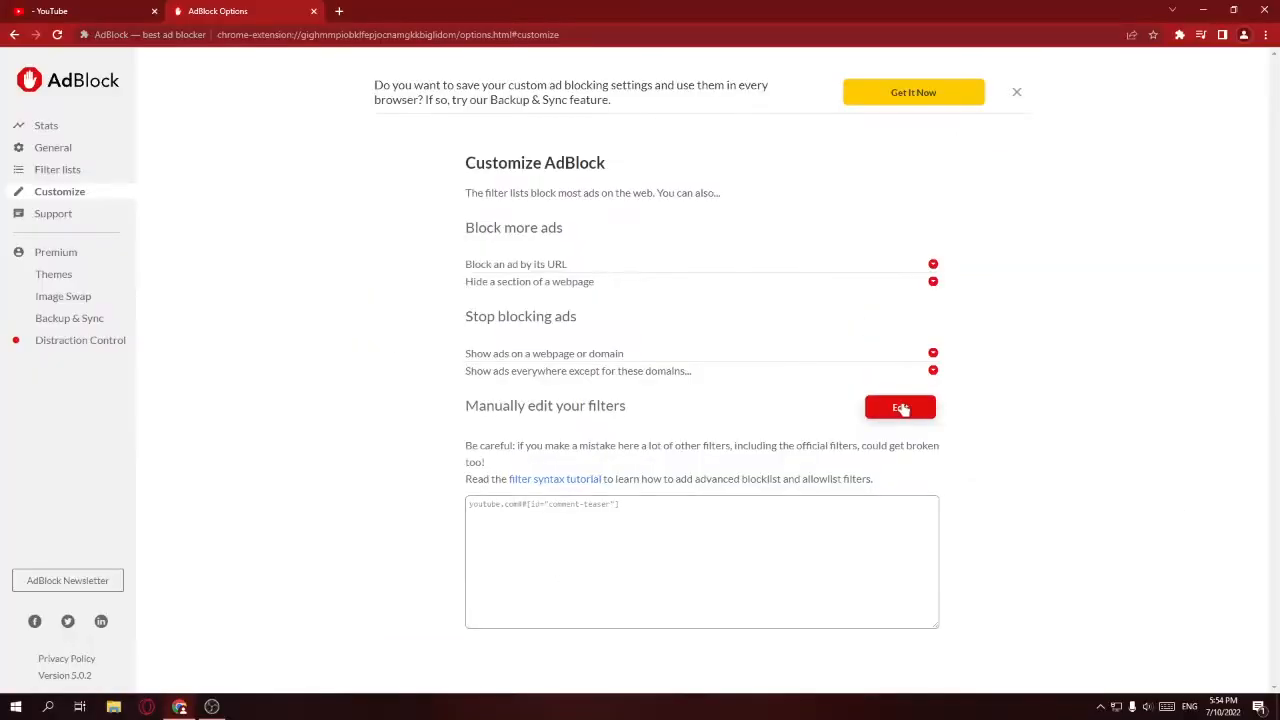
left_click(75, 11)
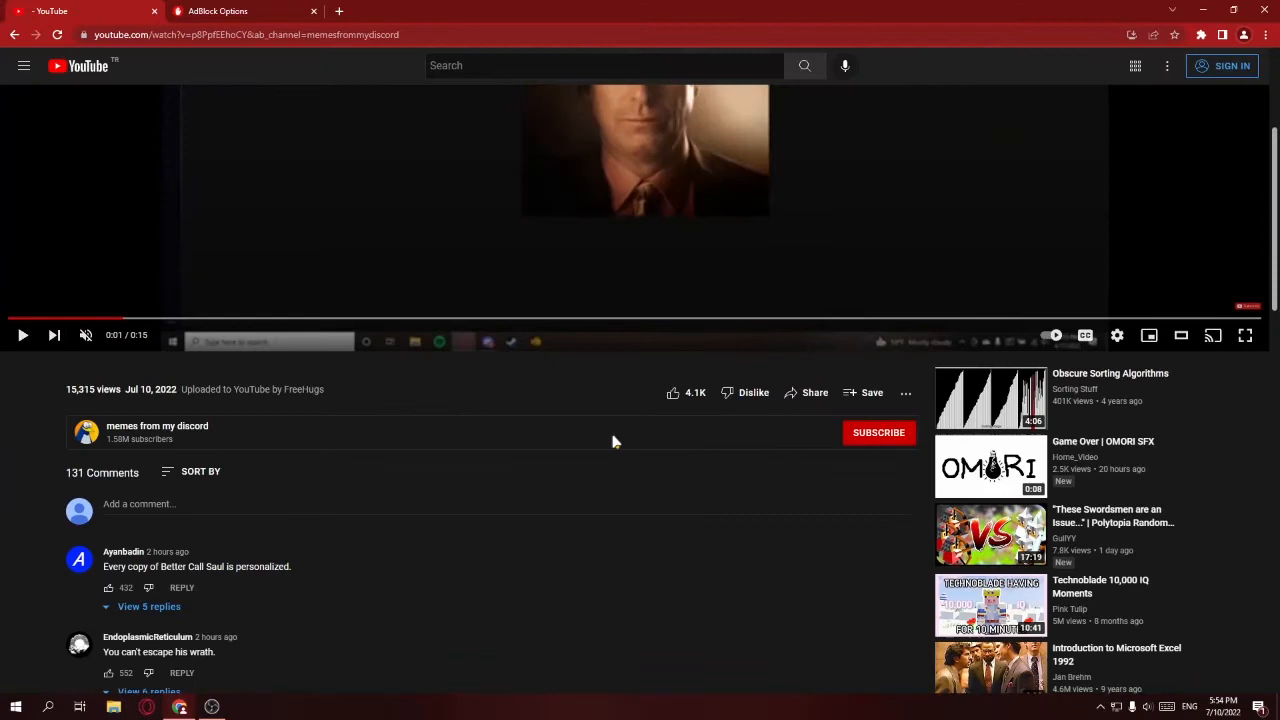
- Return to the YouTube video and open AdBlock's panel for the page
left_click(245, 11)
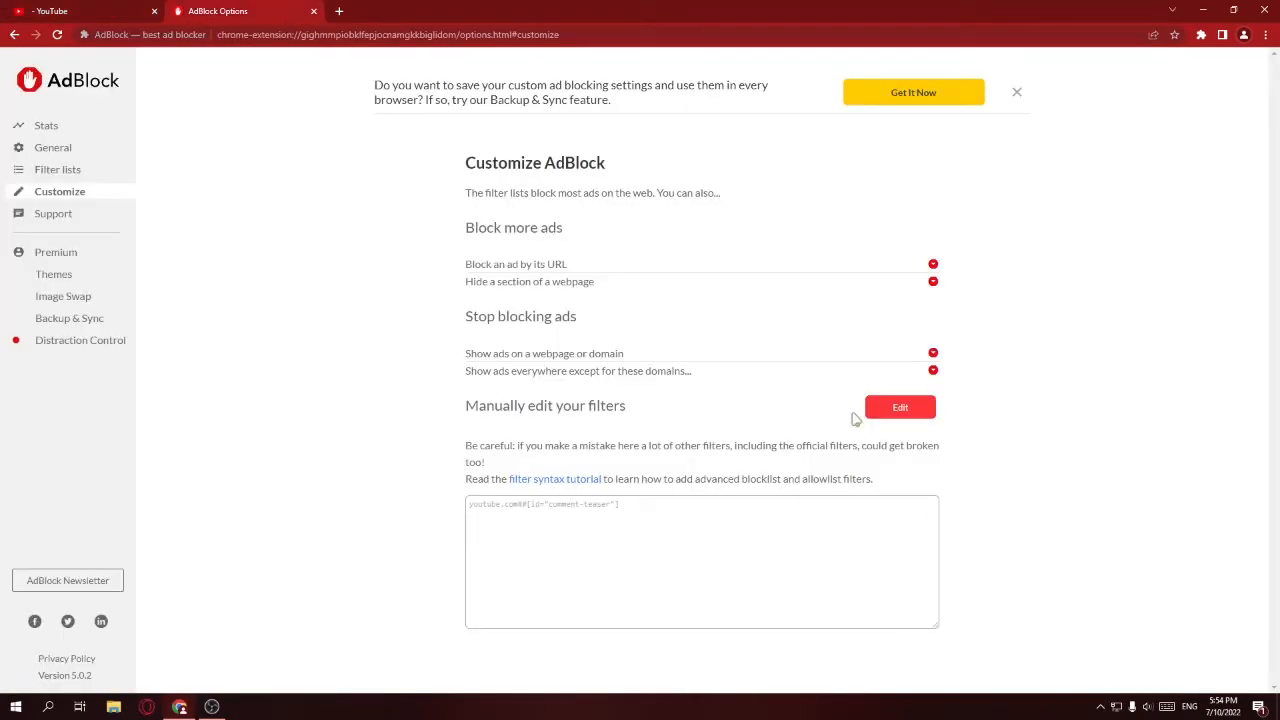
left_click(900, 407)
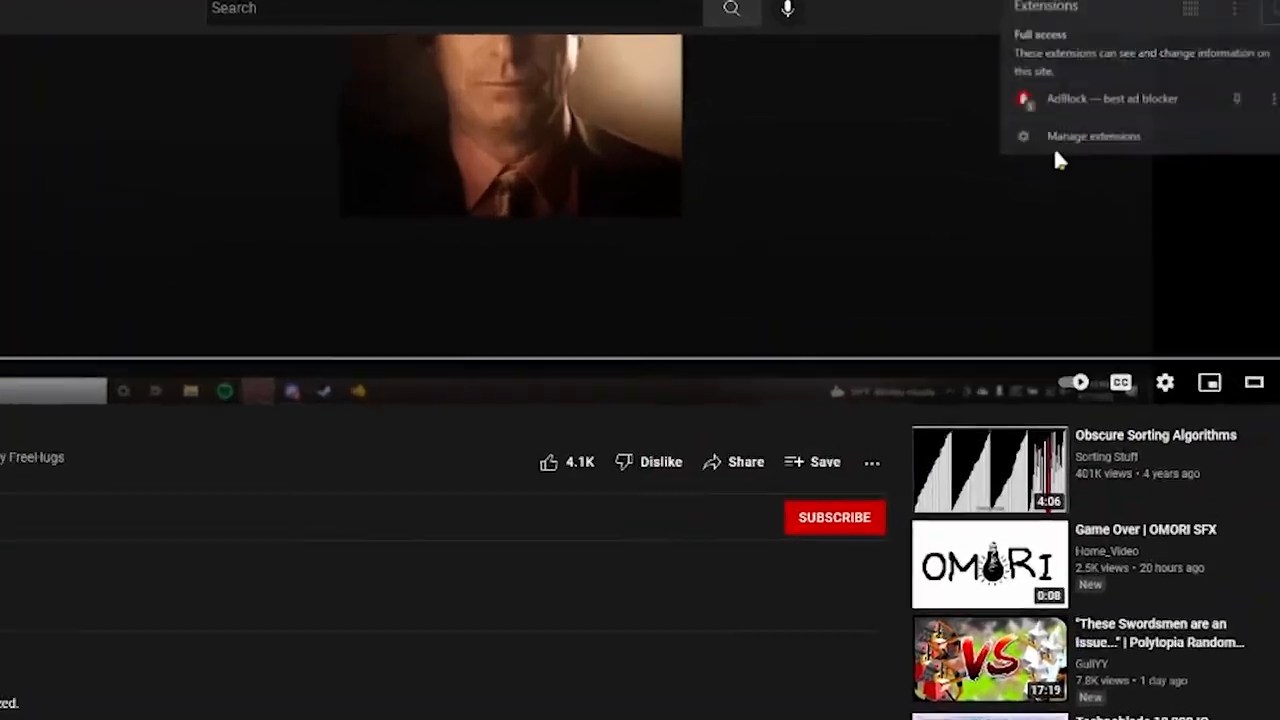
left_click(1024, 98)
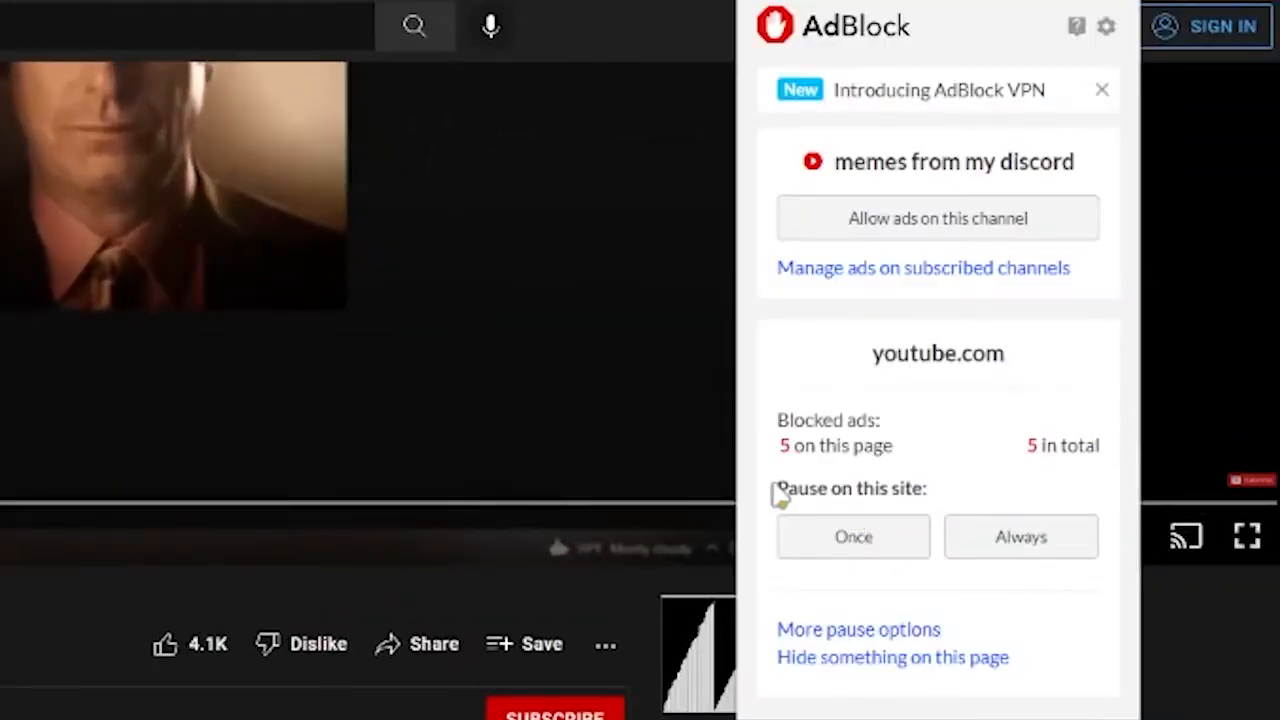